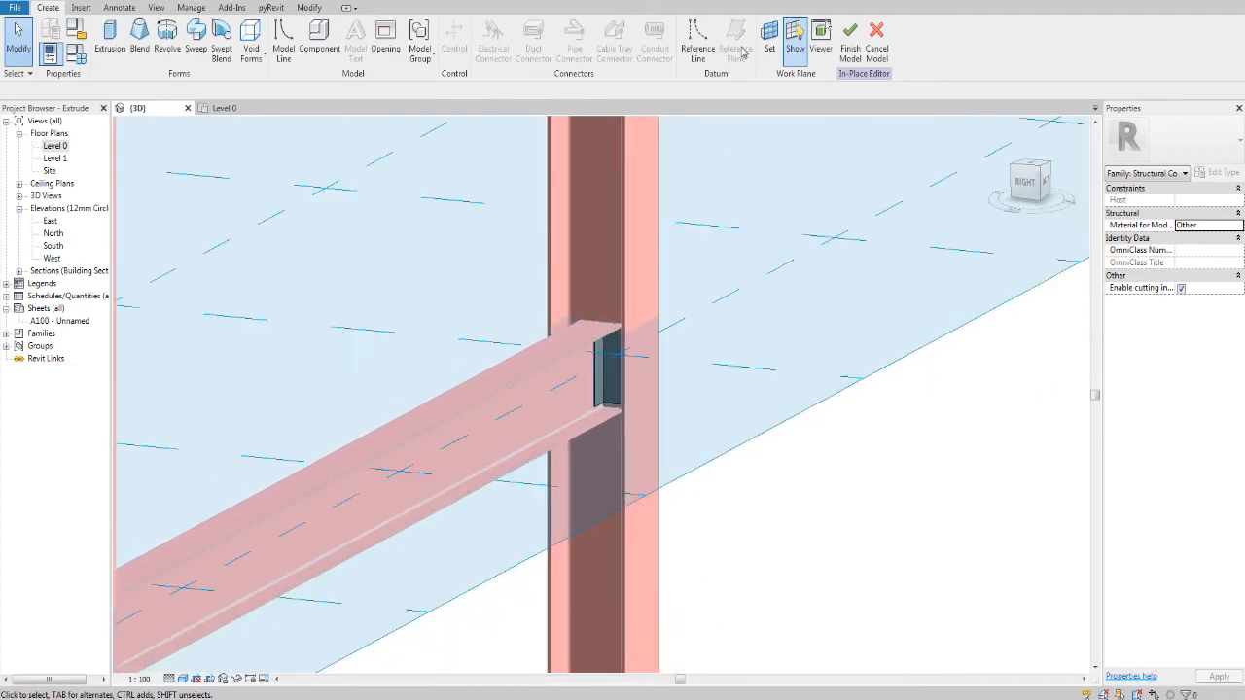
Start setting the work plane with the 'Pick a plane' option instead of Level 0
click(770, 29)
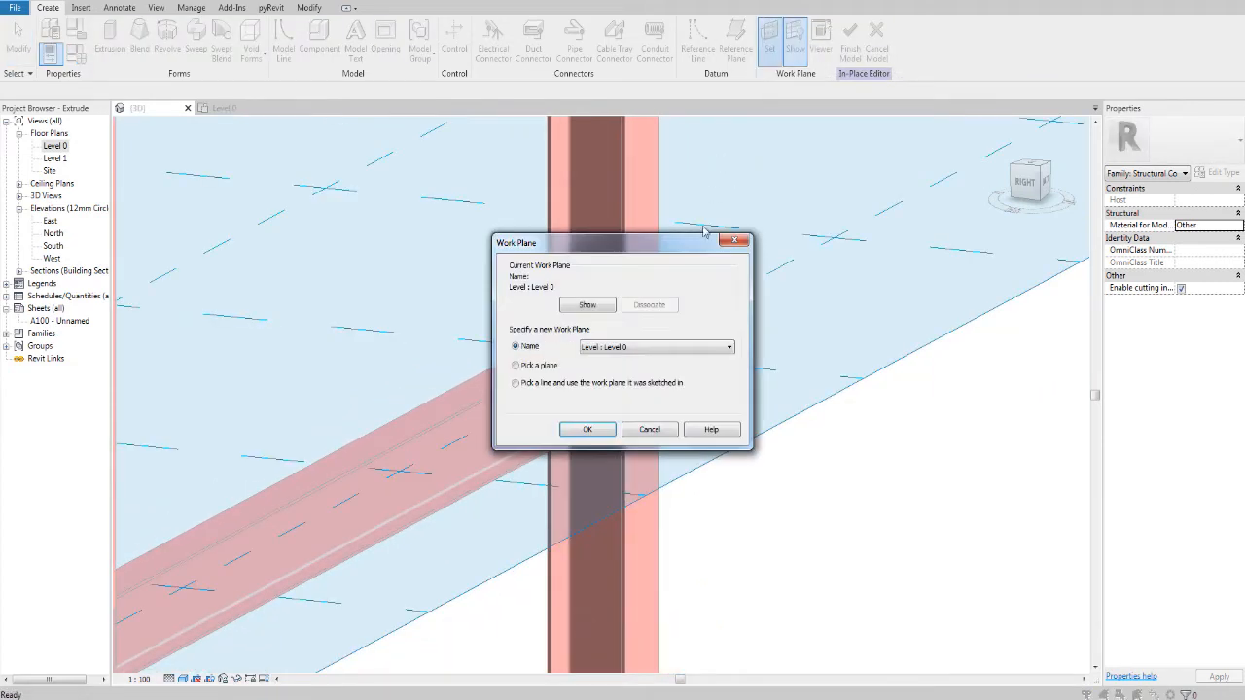
click(514, 366)
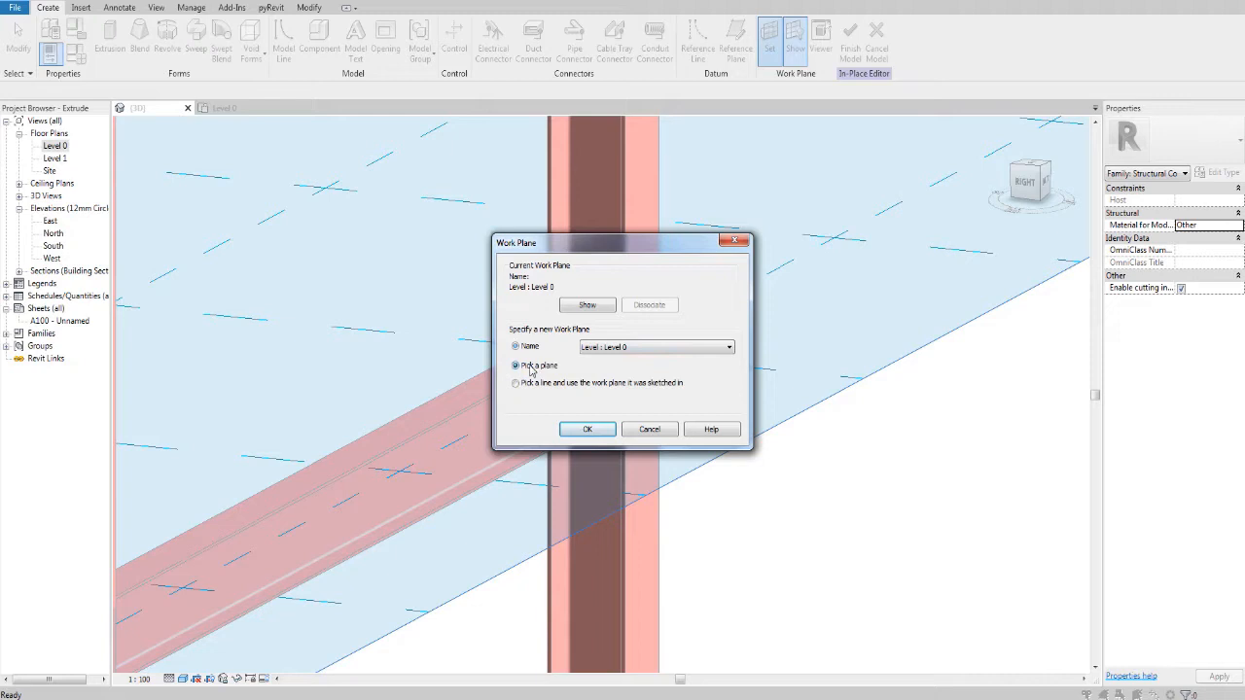
click(588, 430)
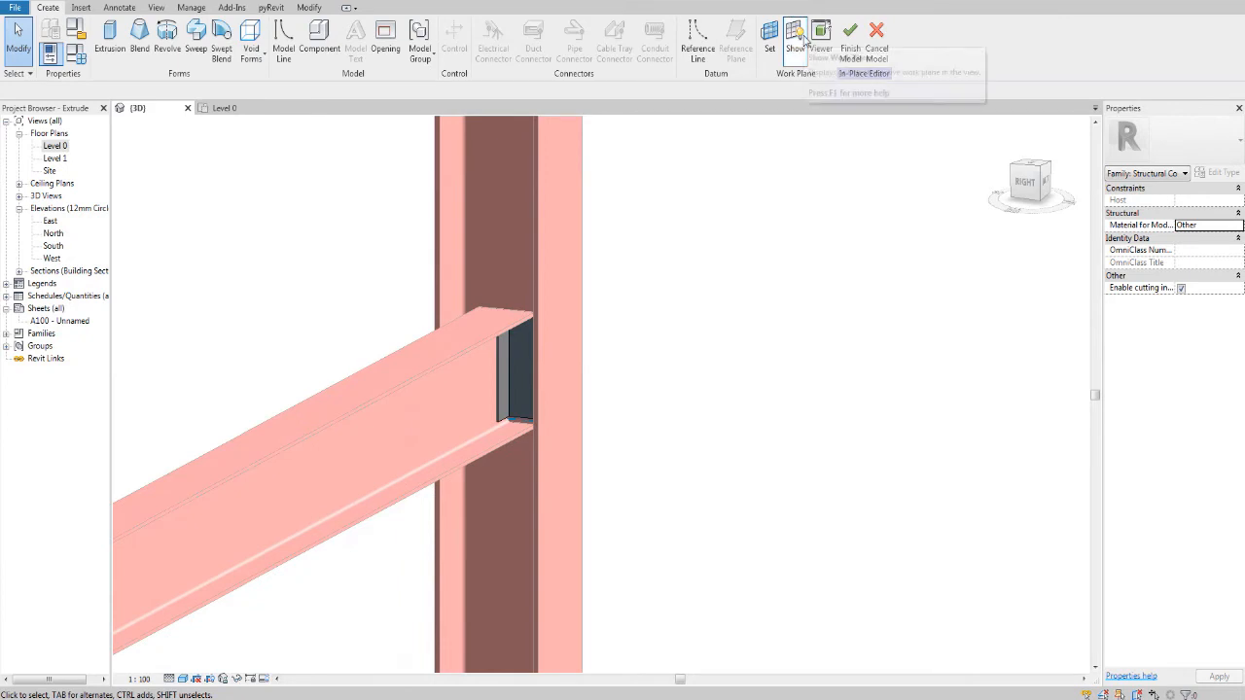
mouse_move(521, 393)
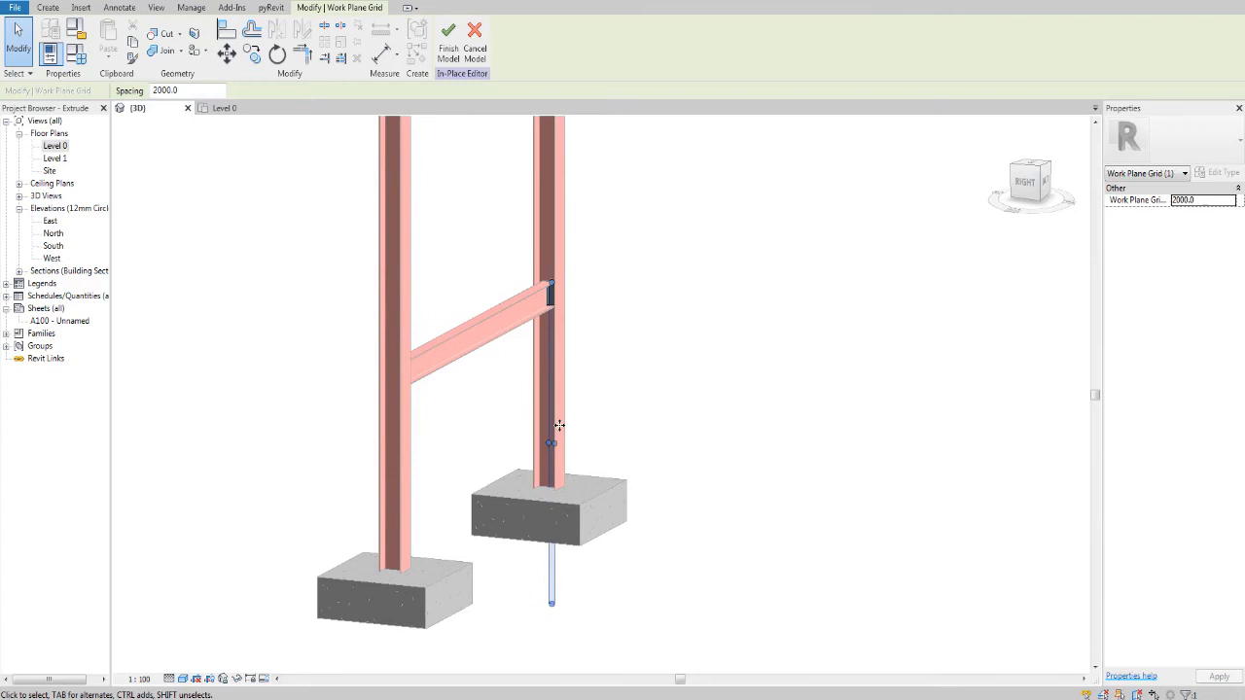
click(549, 440)
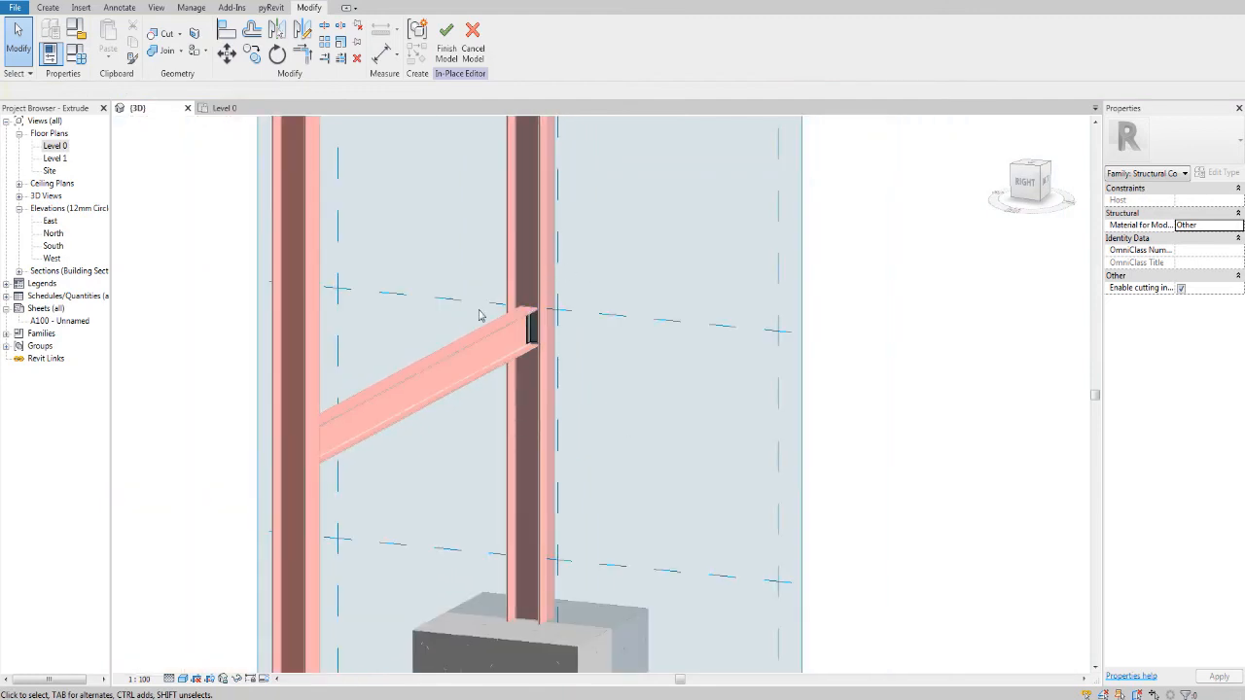
mouse_move(591, 284)
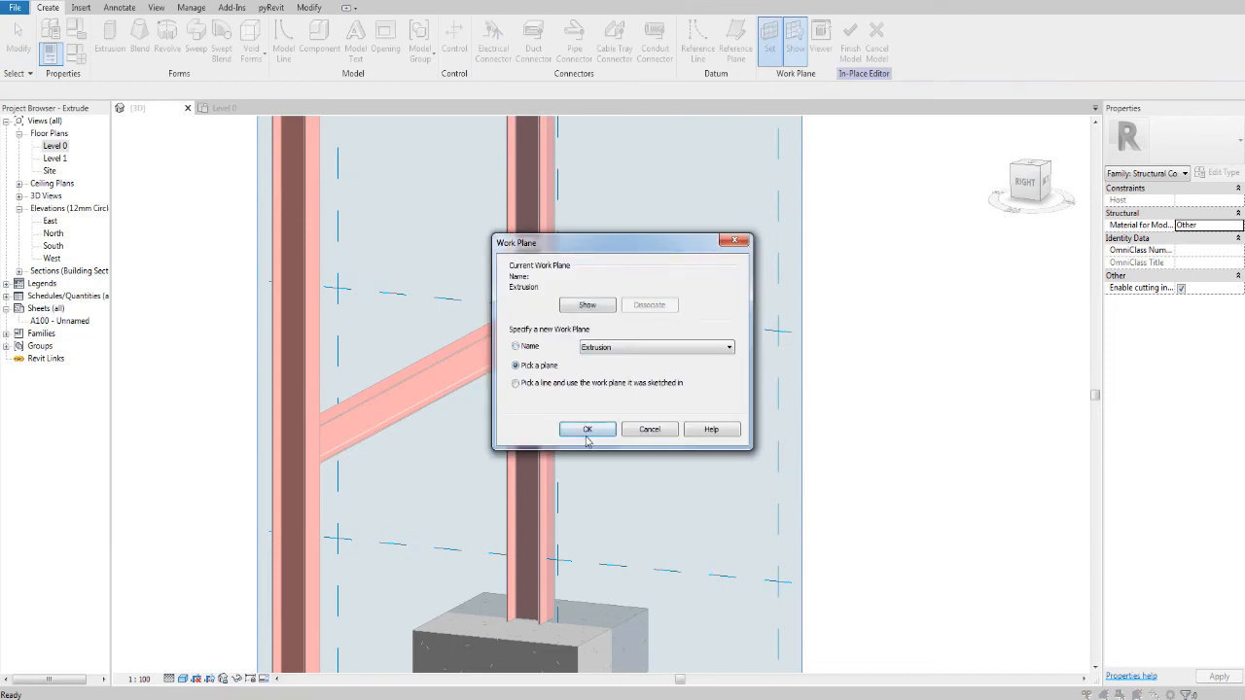
Confirm 'Pick a plane' and begin picking the steel column face as the work plane
click(587, 428)
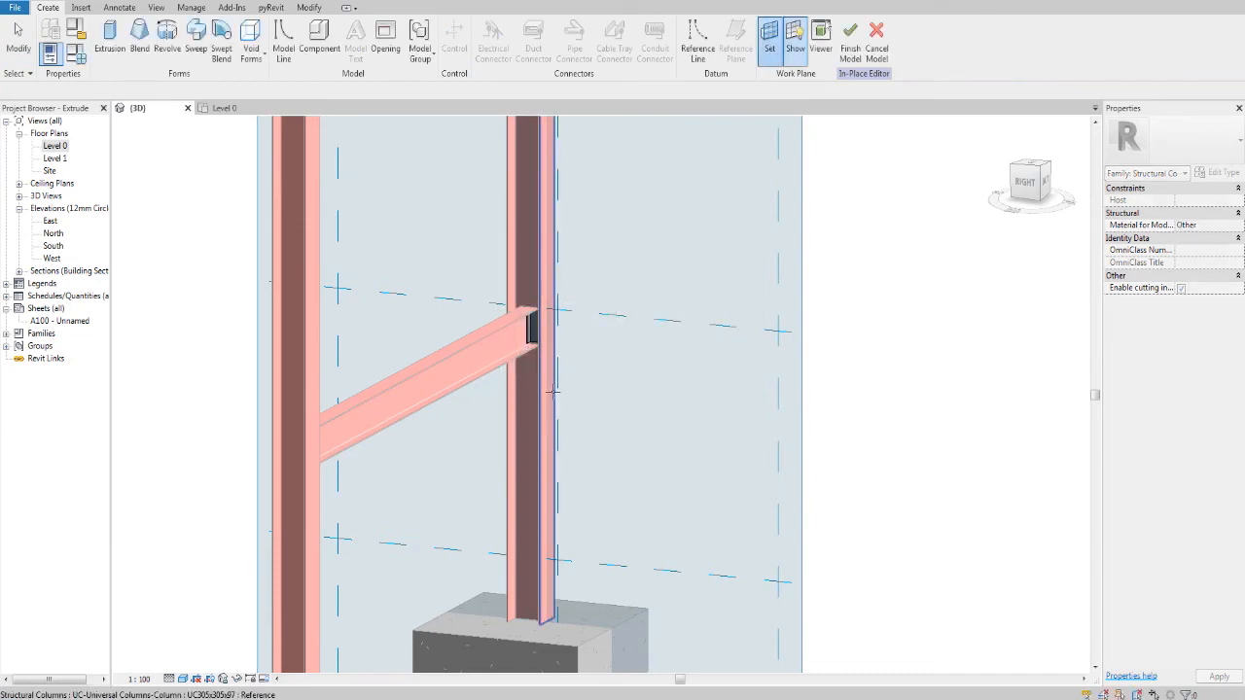